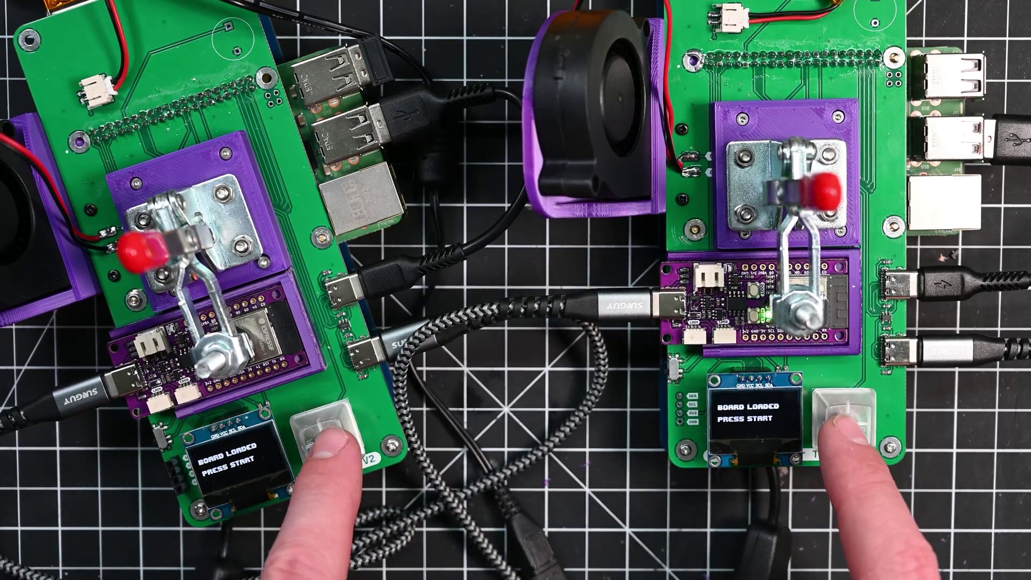
{"action": "left_click", "coordinate": [331, 442]}
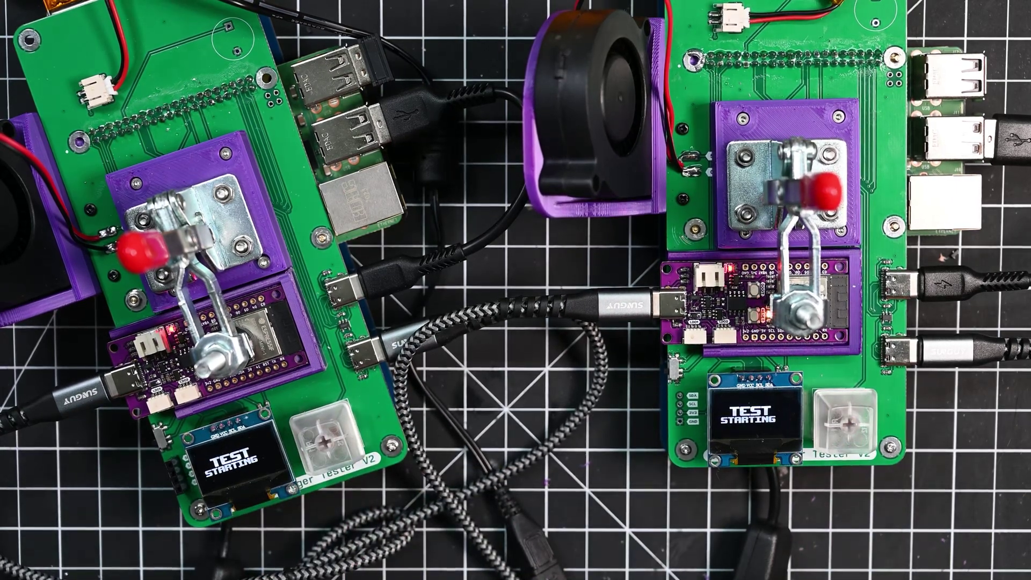